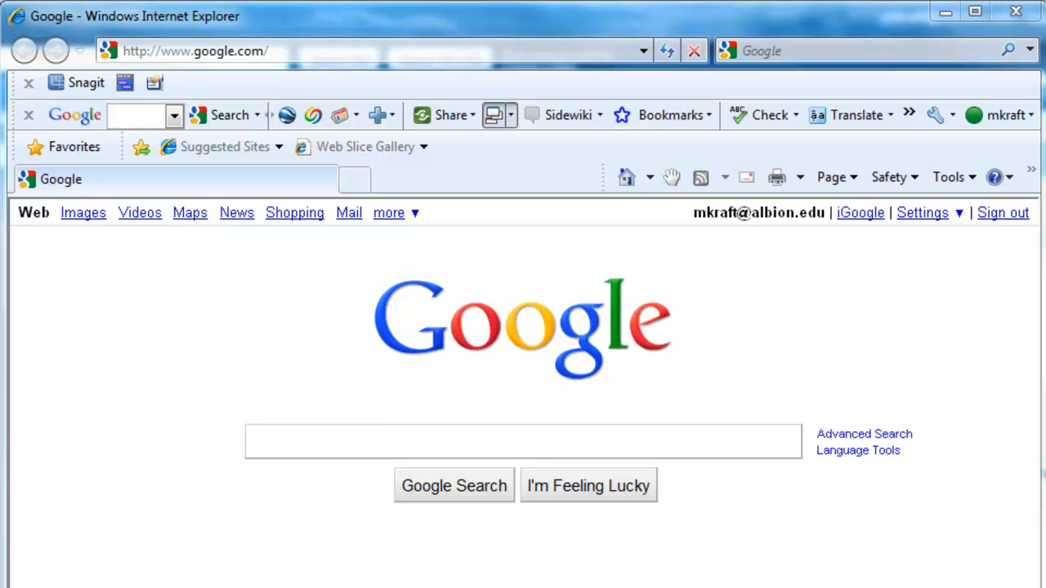
mouse_move(978, 323)
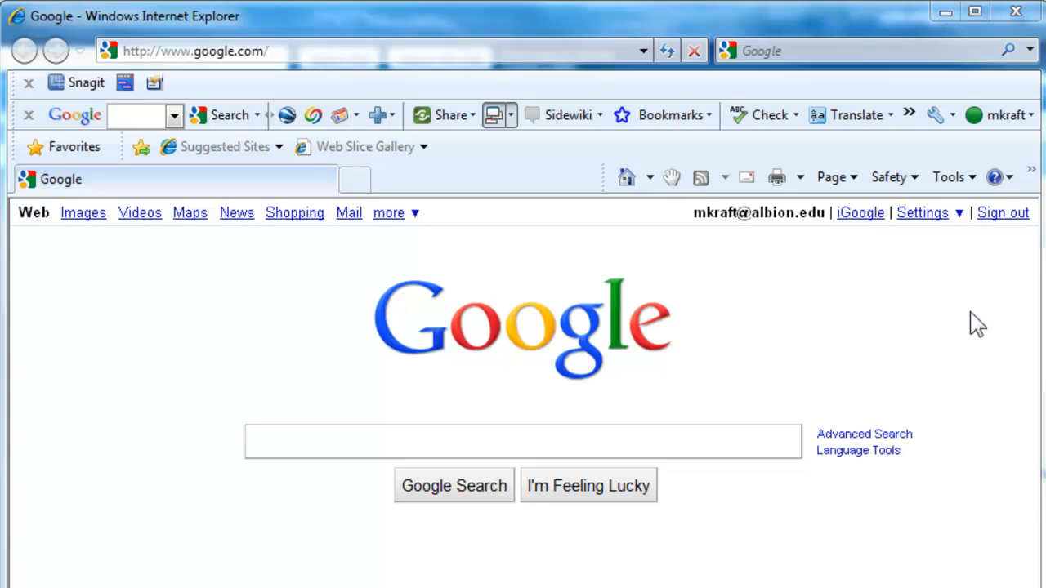
mouse_move(968, 321)
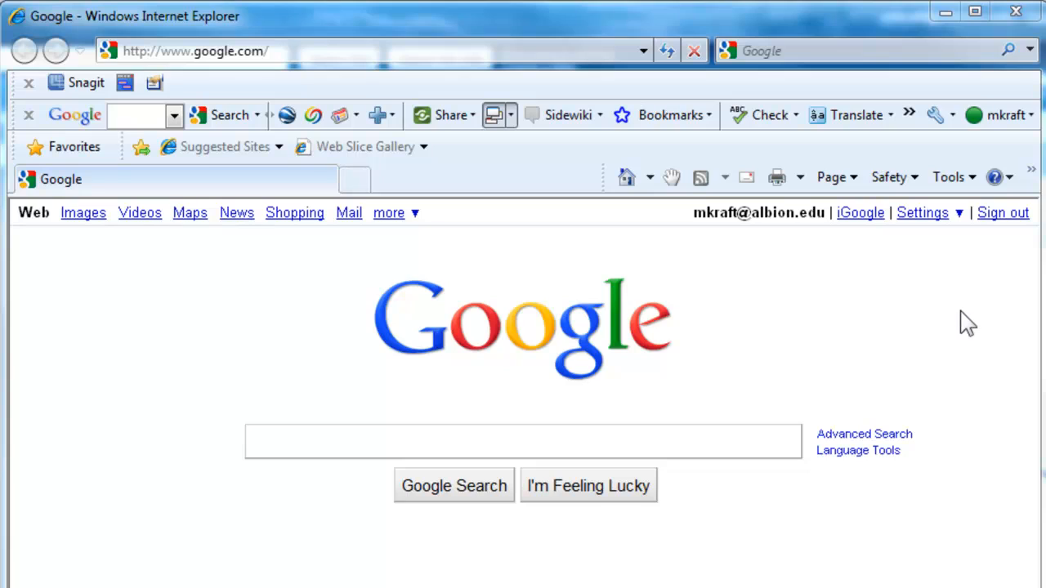
mouse_move(930, 325)
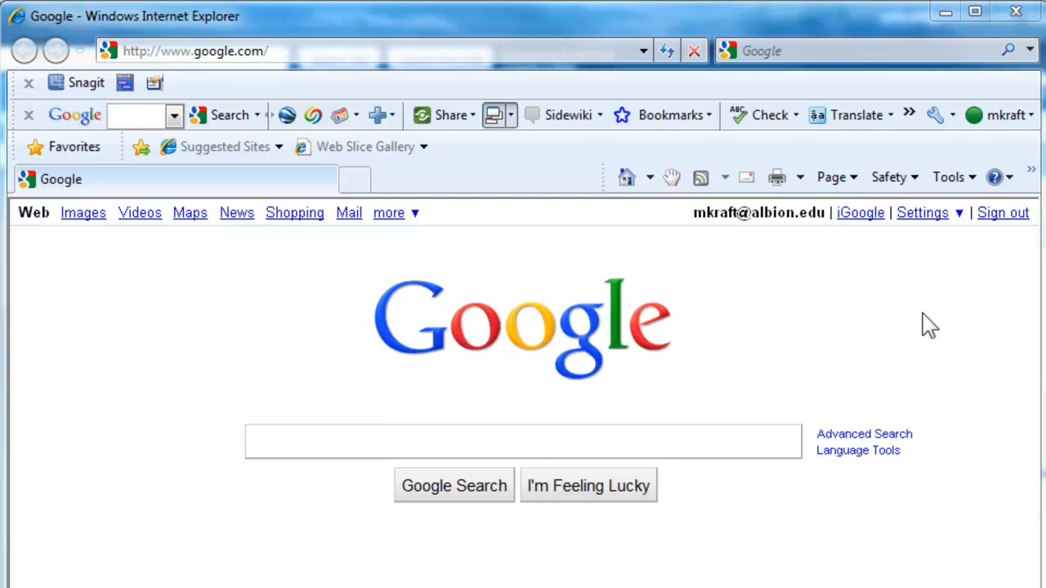
mouse_move(922, 308)
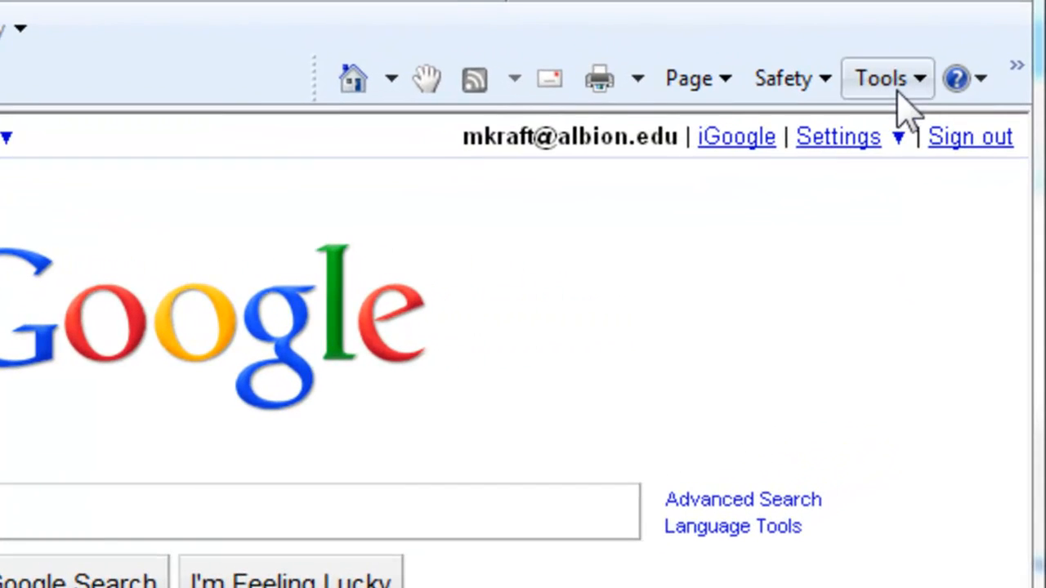
mouse_move(920, 106)
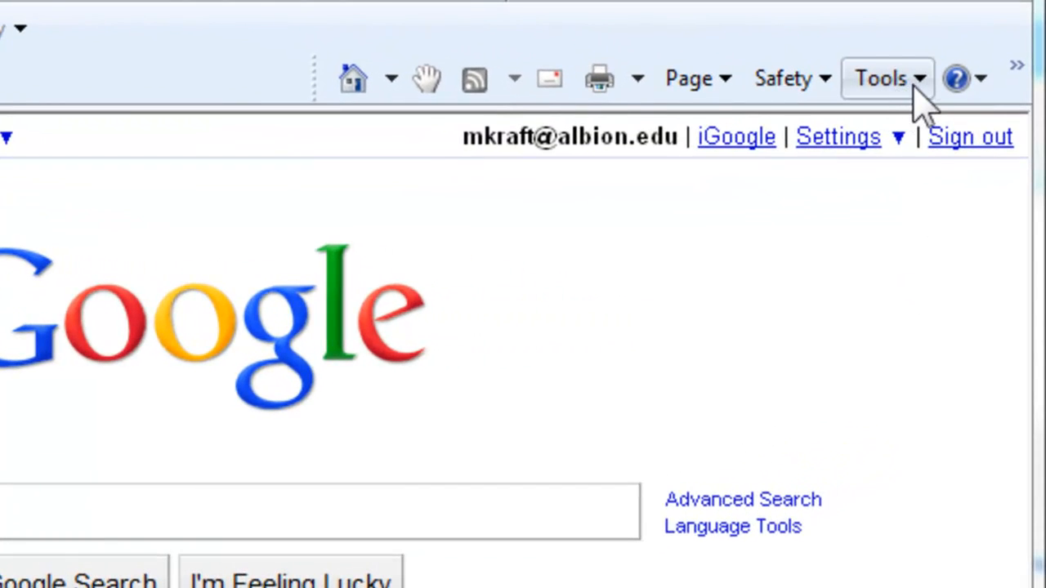
Open the Tools menu to check that the Pop-up Blocker offers Turn On
left_click(882, 78)
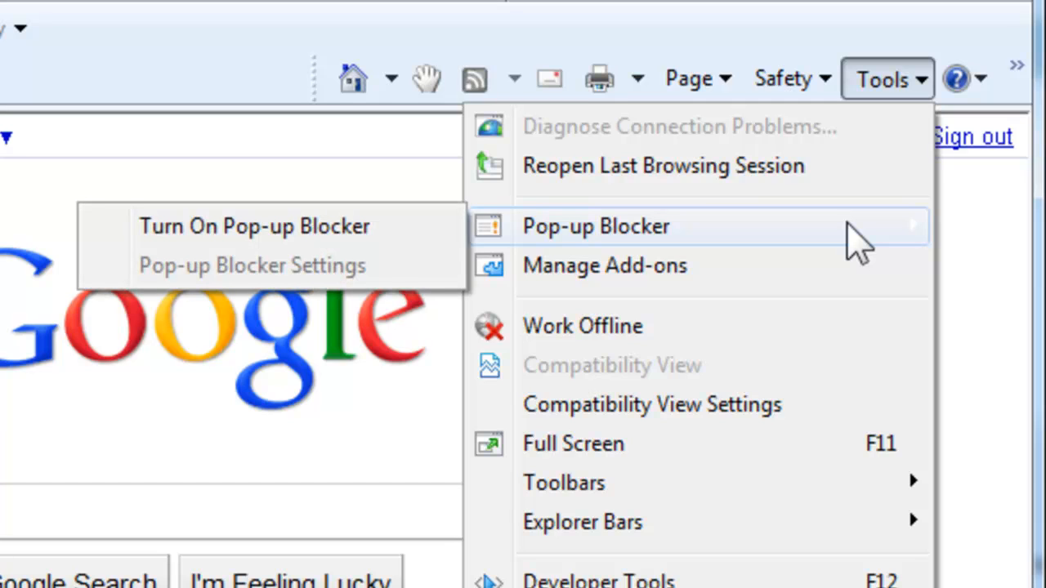
mouse_move(429, 237)
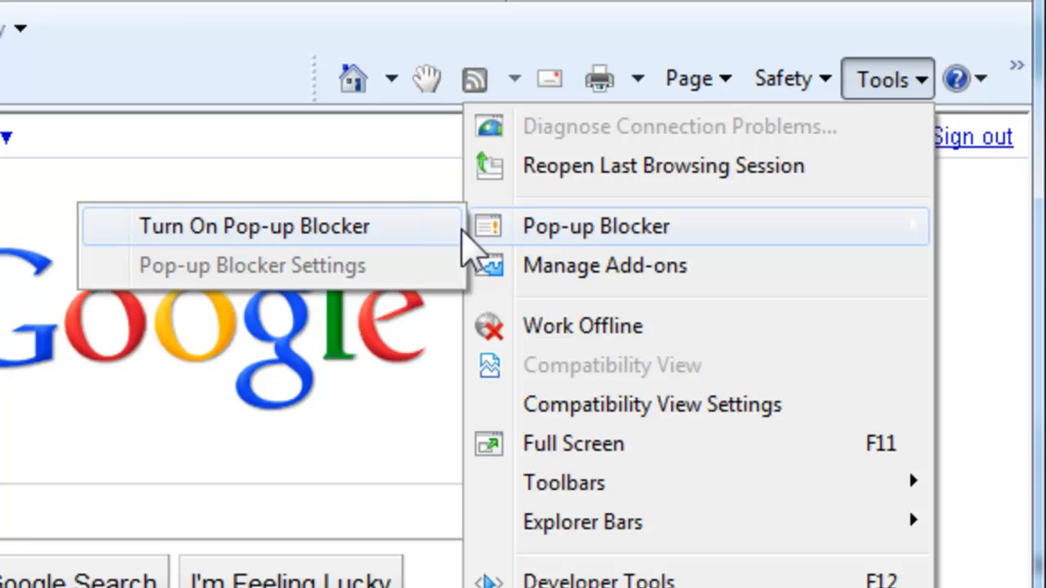
mouse_move(572, 249)
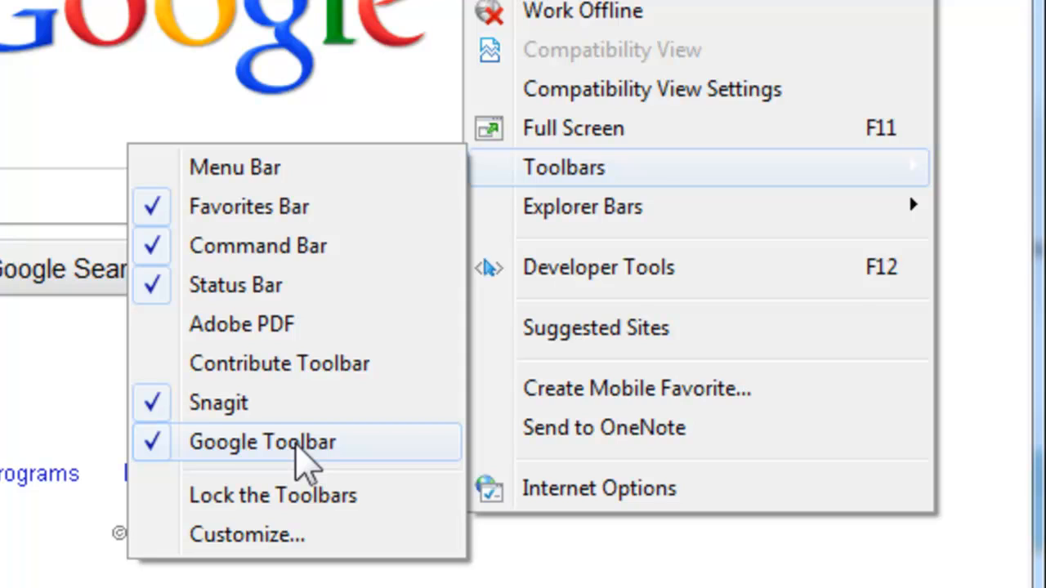
Dismiss the Toolbars menu after confirming Google Toolbar is ticked
left_click(261, 441)
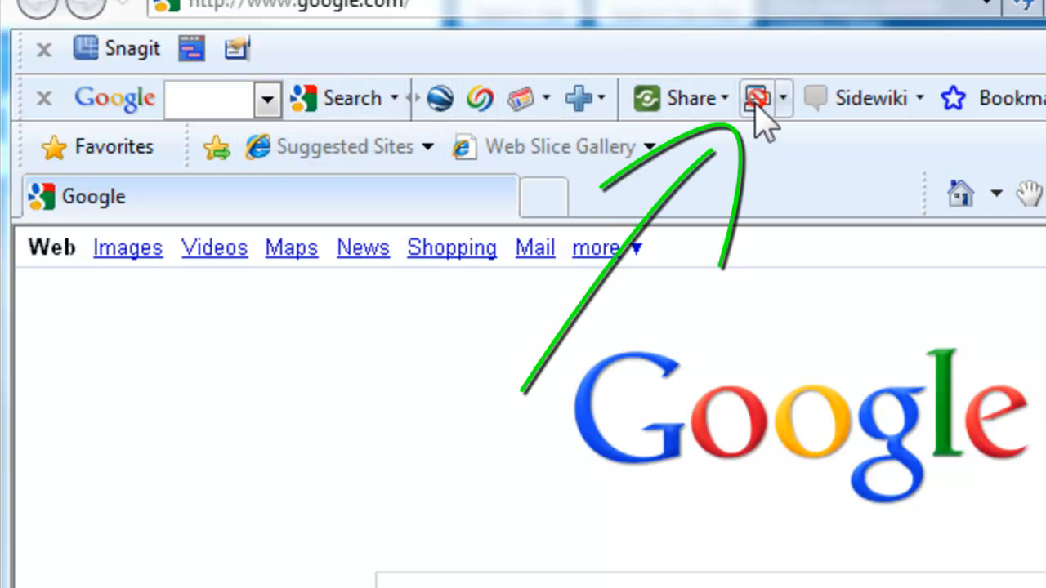
mouse_move(760, 114)
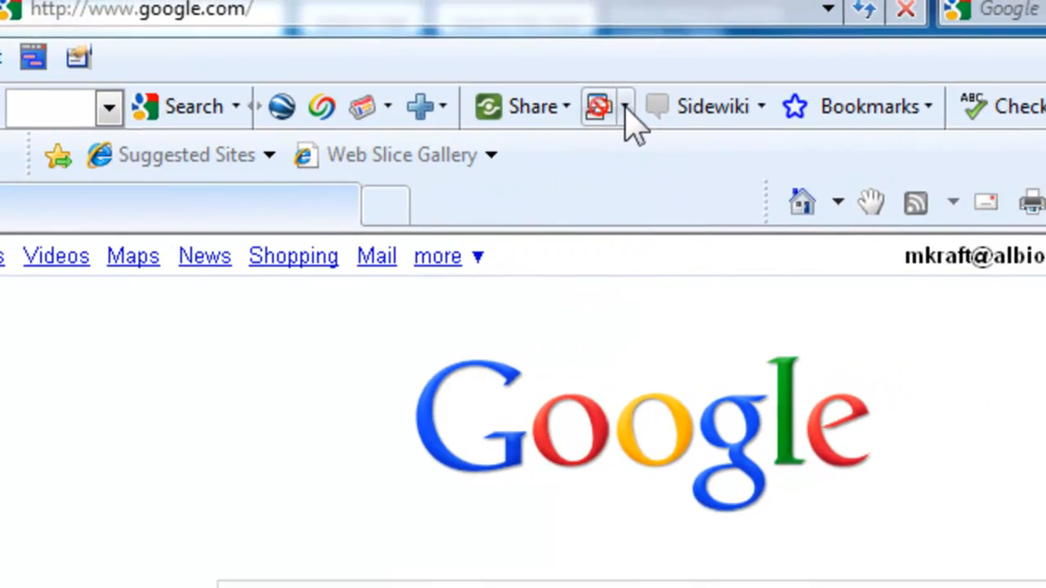
Open the Google Toolbar pop-up blocker options showing 3 pop-ups blocked on google.com
left_click(625, 107)
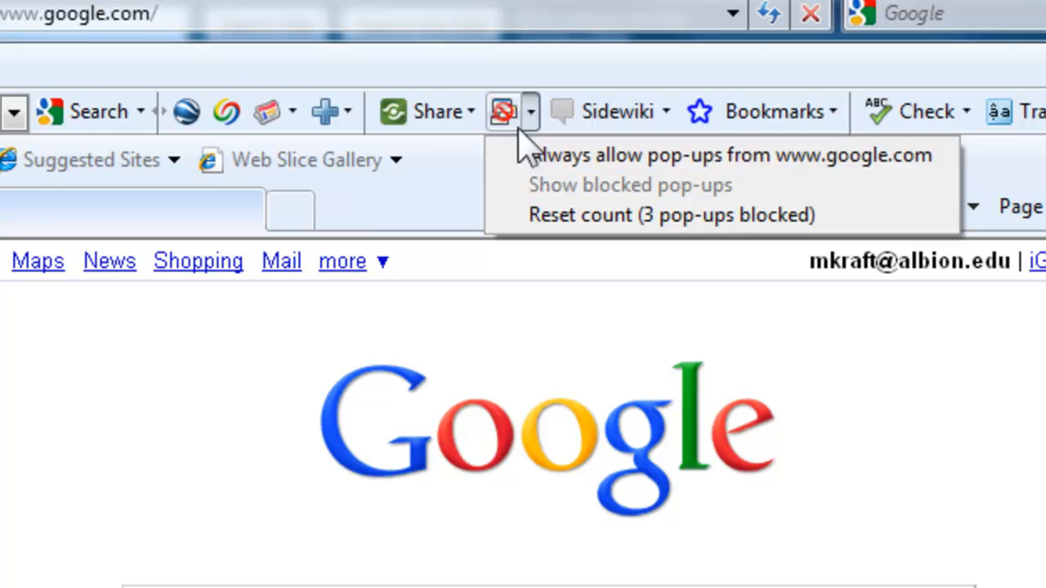
mouse_move(507, 115)
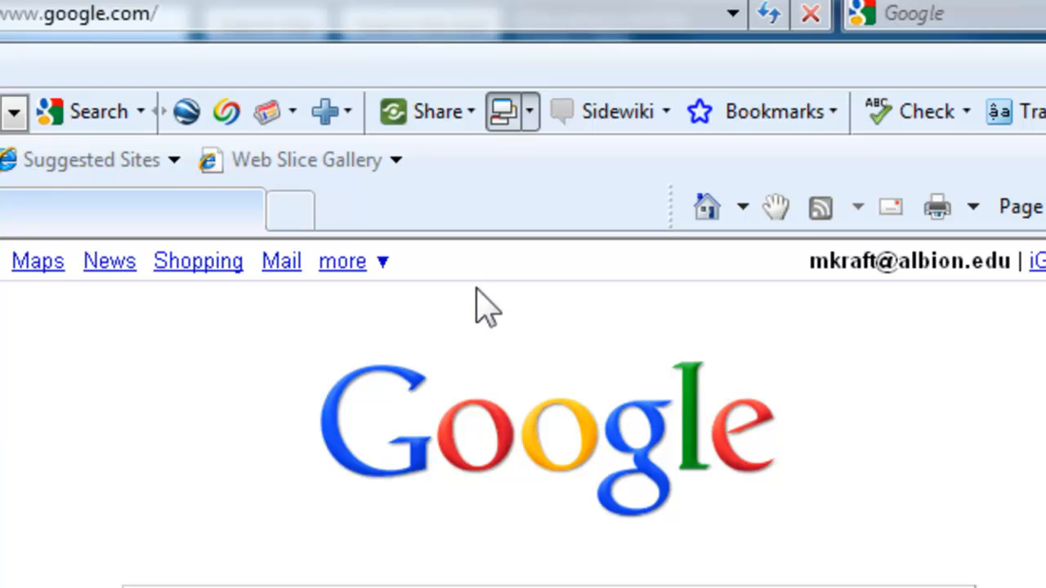
mouse_move(507, 135)
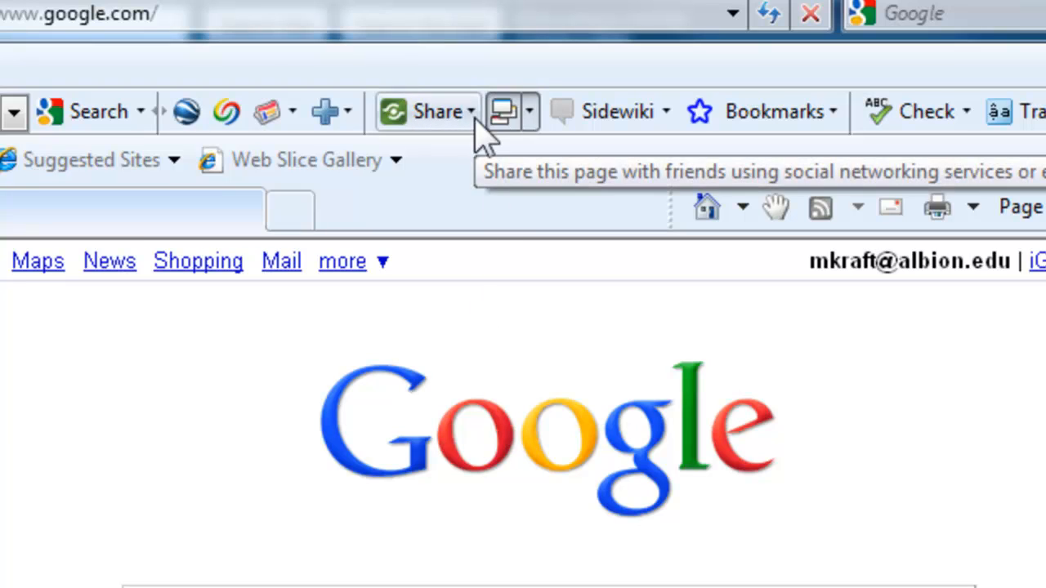
mouse_move(491, 225)
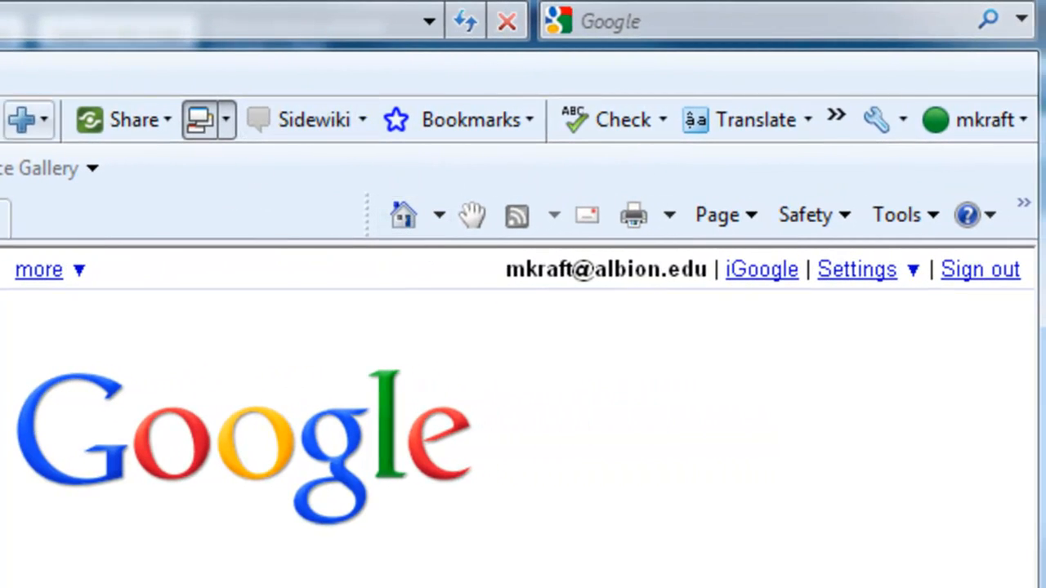
mouse_move(744, 155)
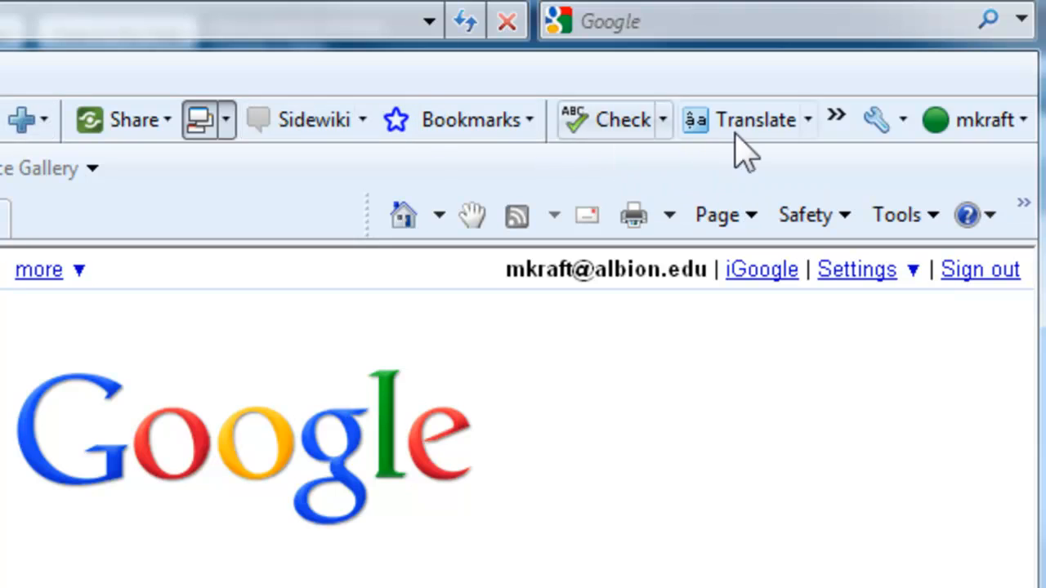
mouse_move(834, 176)
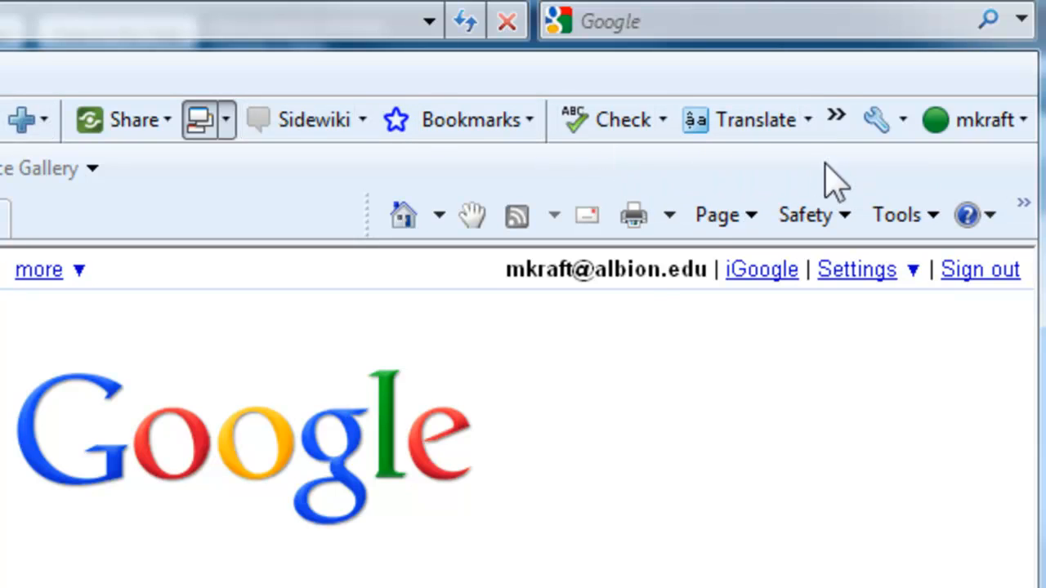
mouse_move(835, 118)
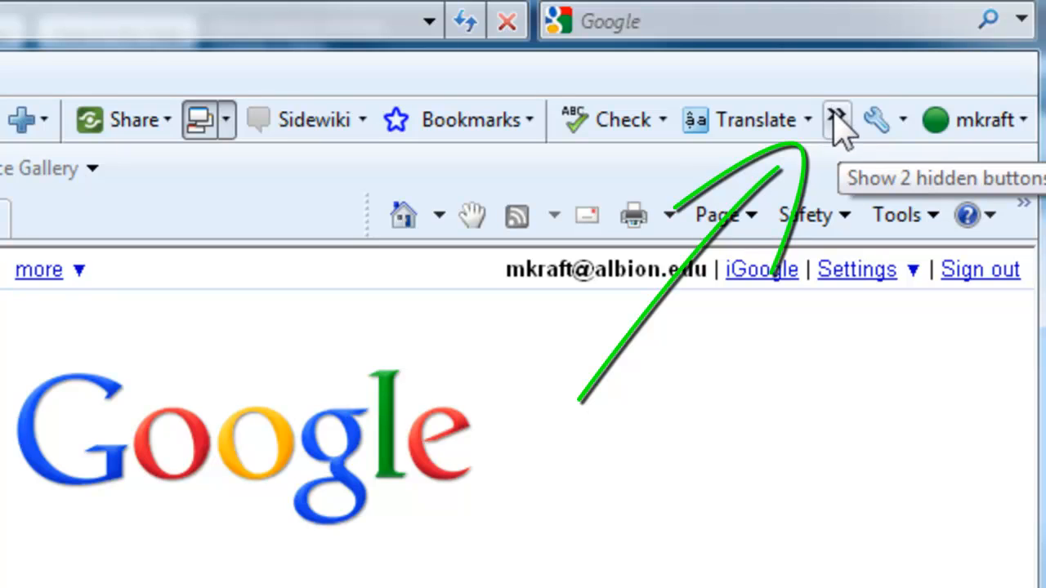
Expand the Google Toolbar's >> chevron to list AutoFill and Highlight all
left_click(836, 120)
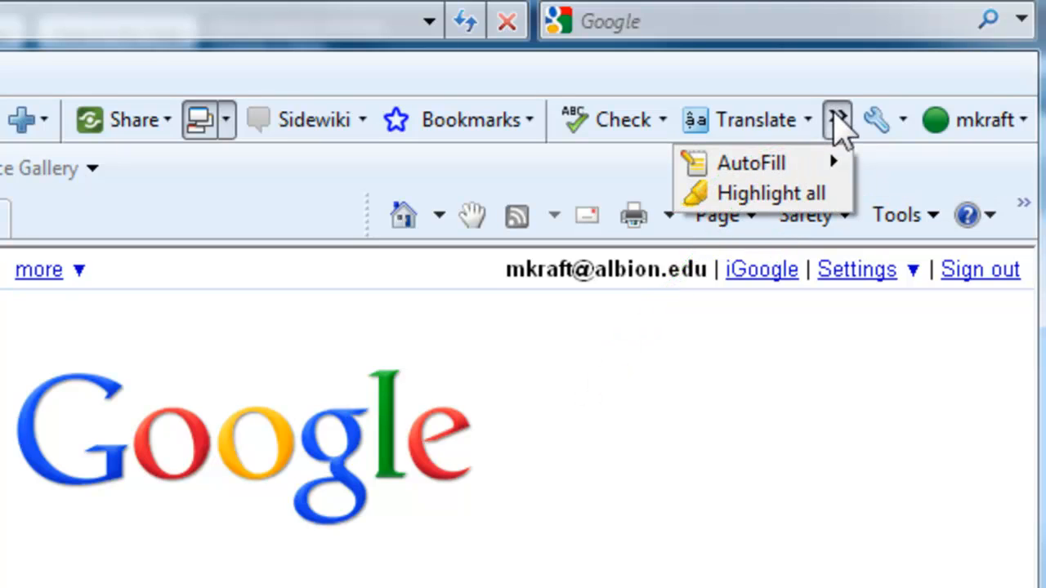
mouse_move(789, 143)
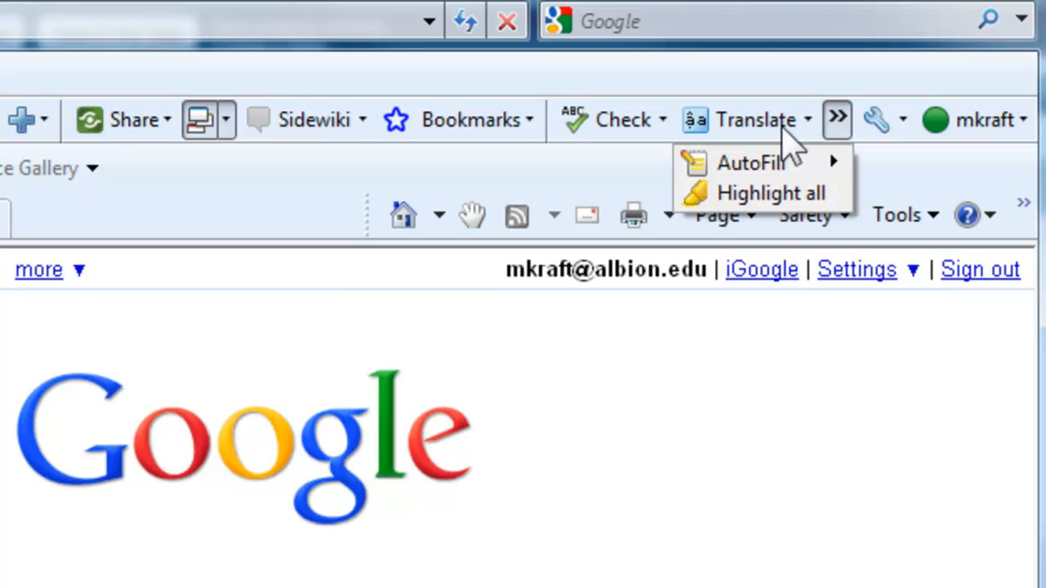
mouse_move(801, 130)
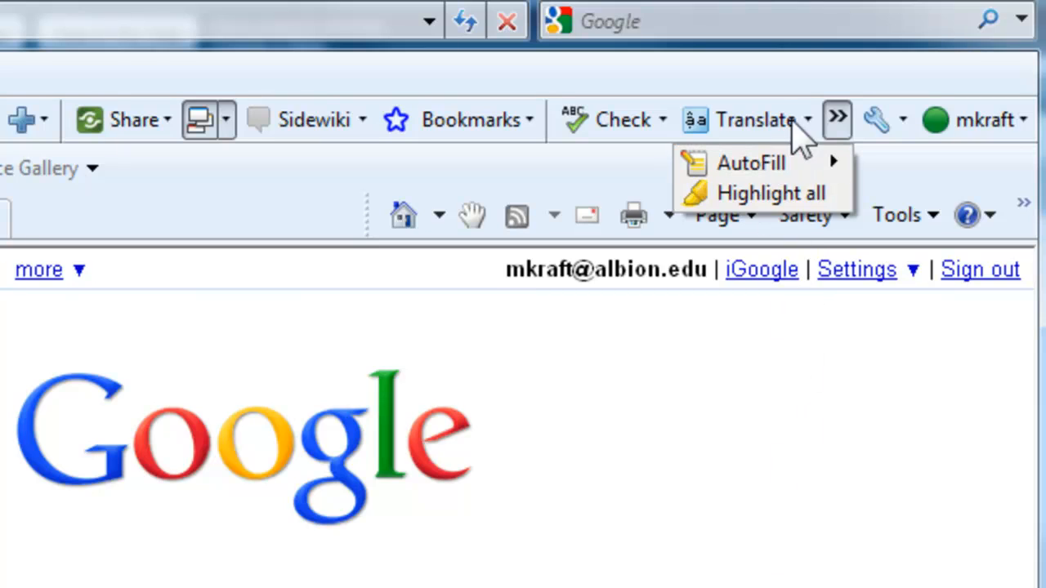
mouse_move(221, 111)
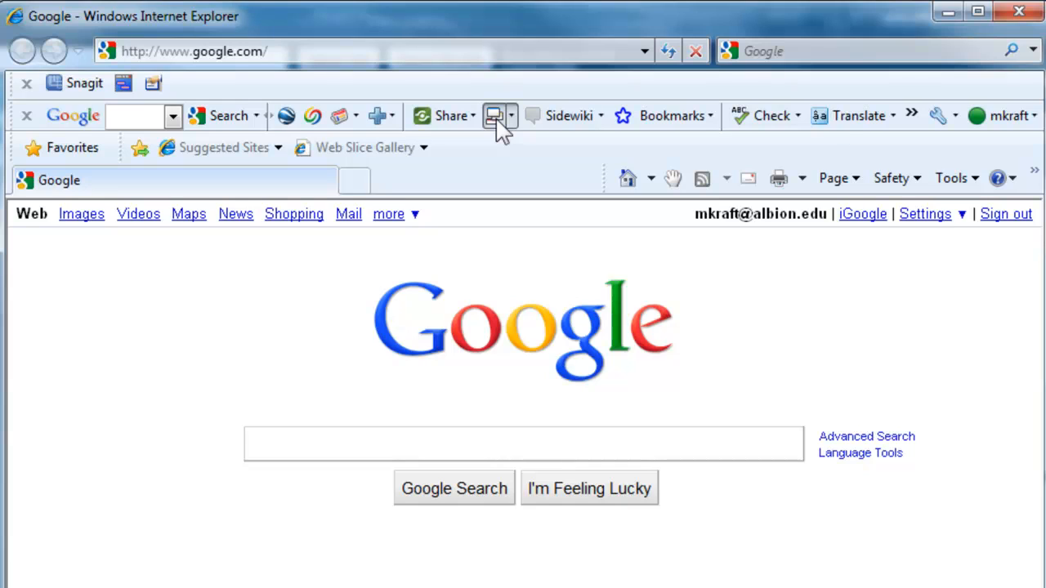
mouse_move(523, 299)
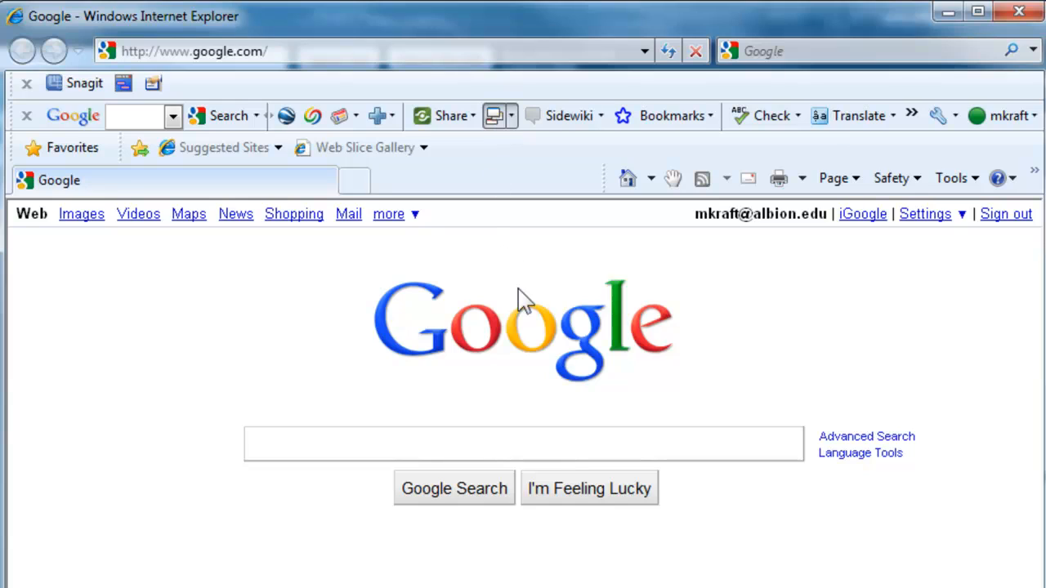
mouse_move(501, 245)
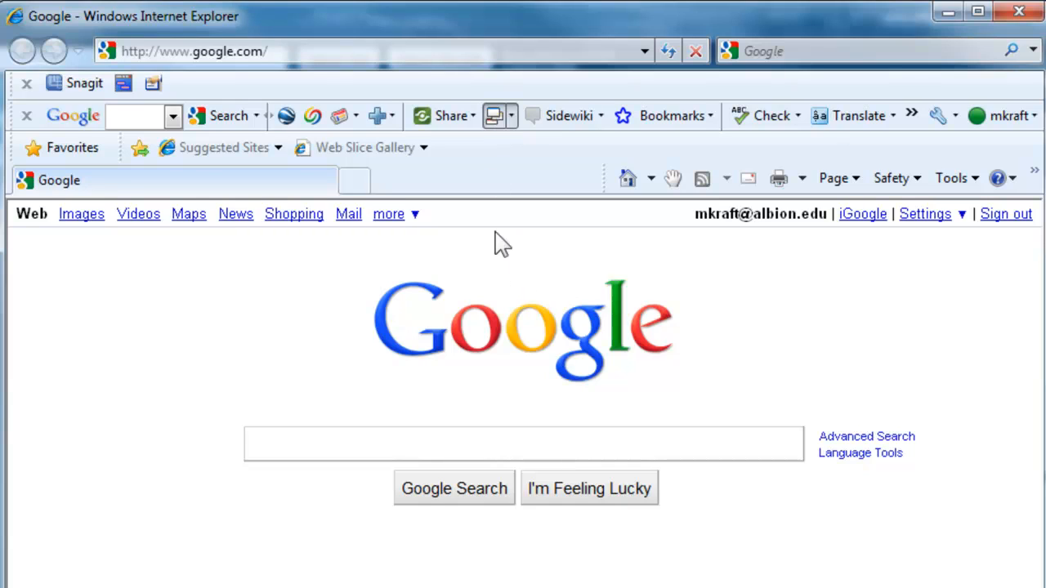